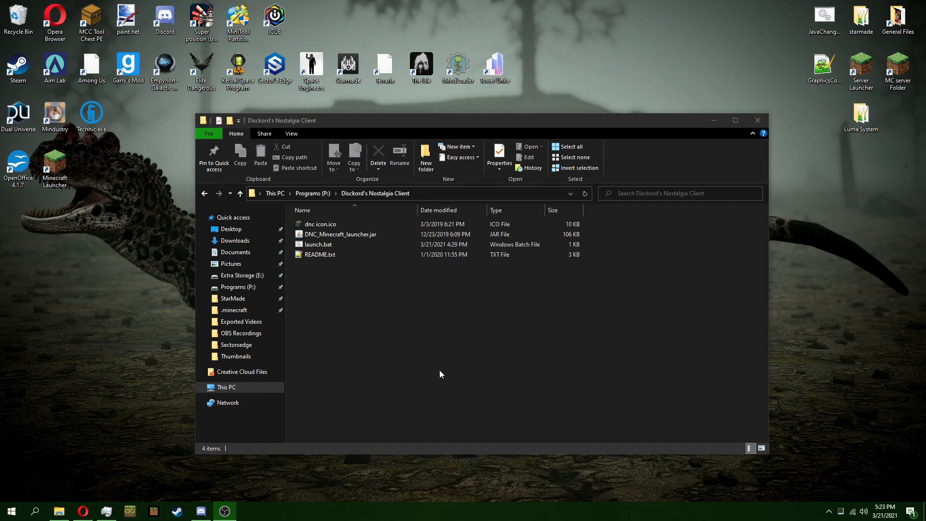
mouse_move(365, 300)
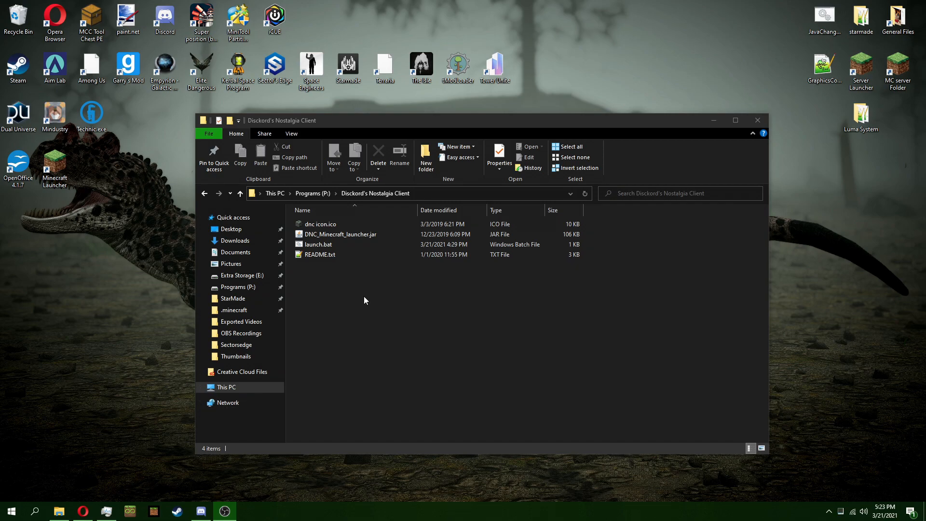
mouse_move(374, 295)
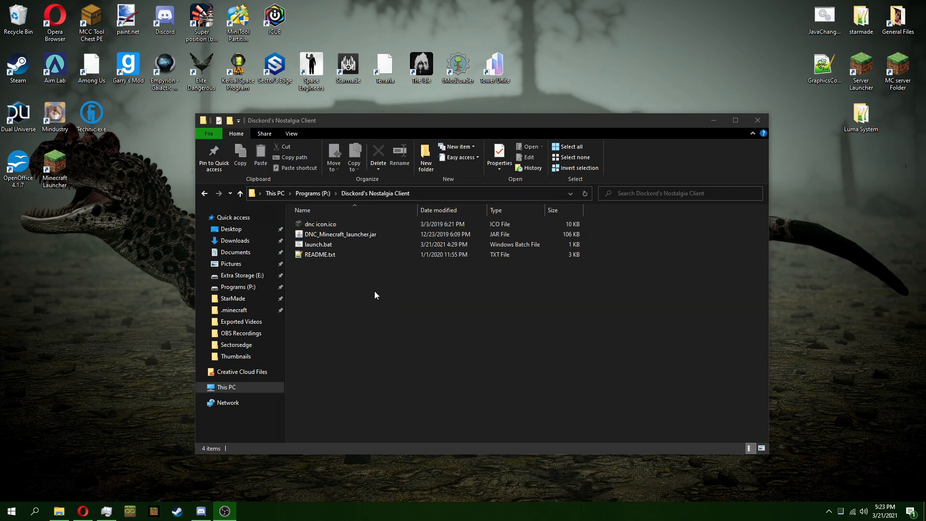
mouse_move(362, 304)
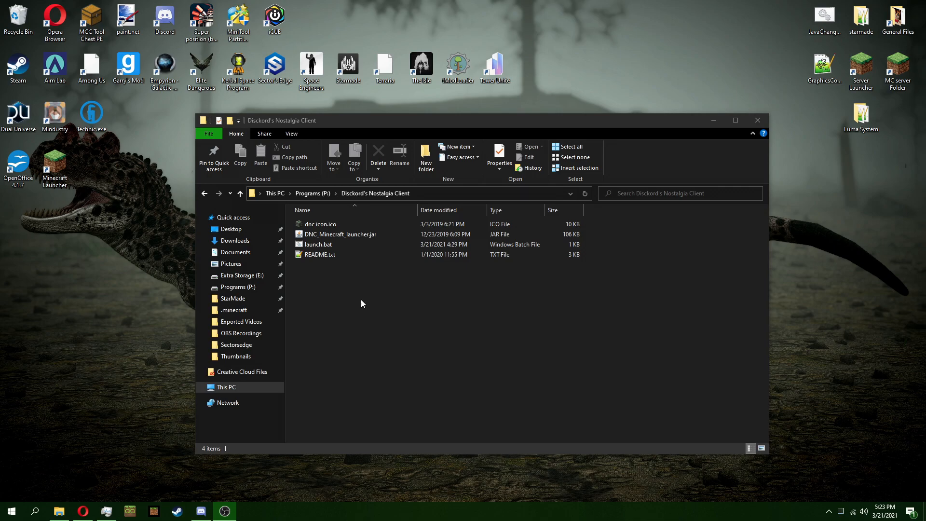
Run launch.bat, confirm the Minecraft purchase, and launch the game into silent mode.
left_click(319, 254)
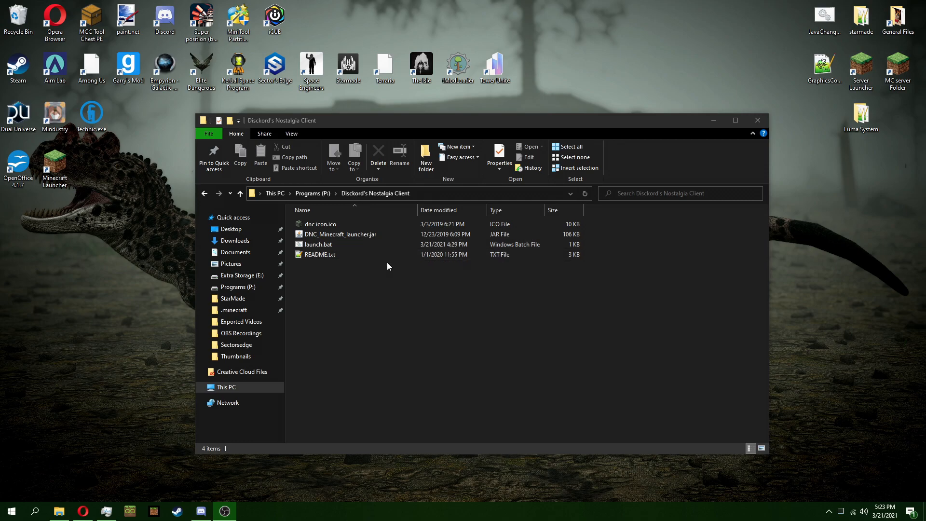
mouse_move(358, 298)
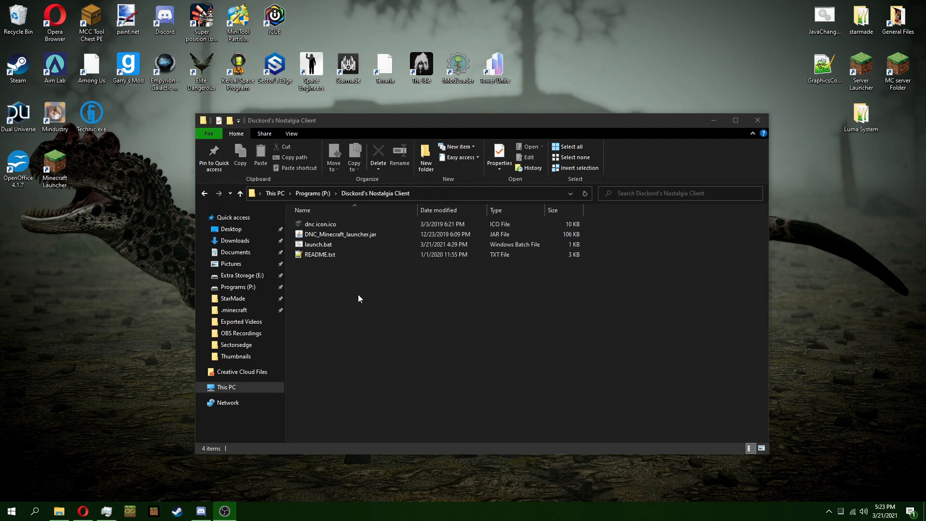
mouse_move(346, 289)
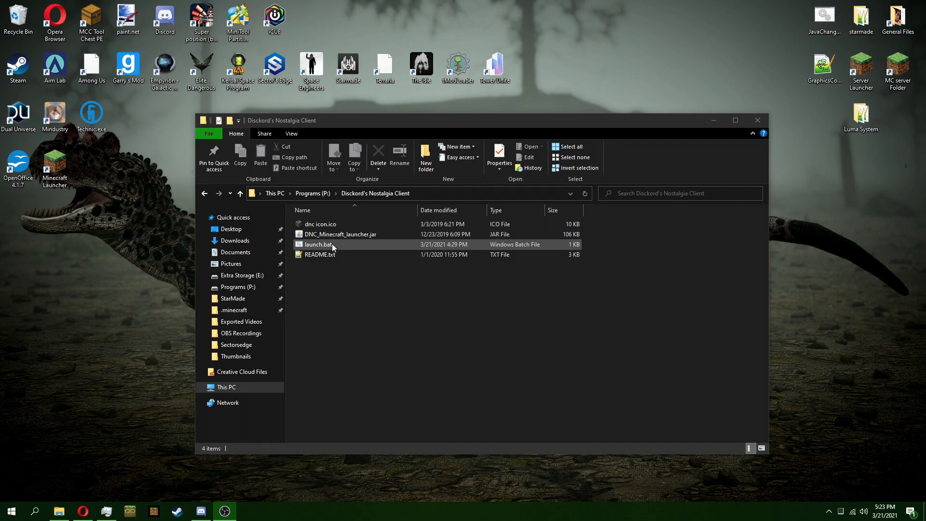
mouse_move(337, 245)
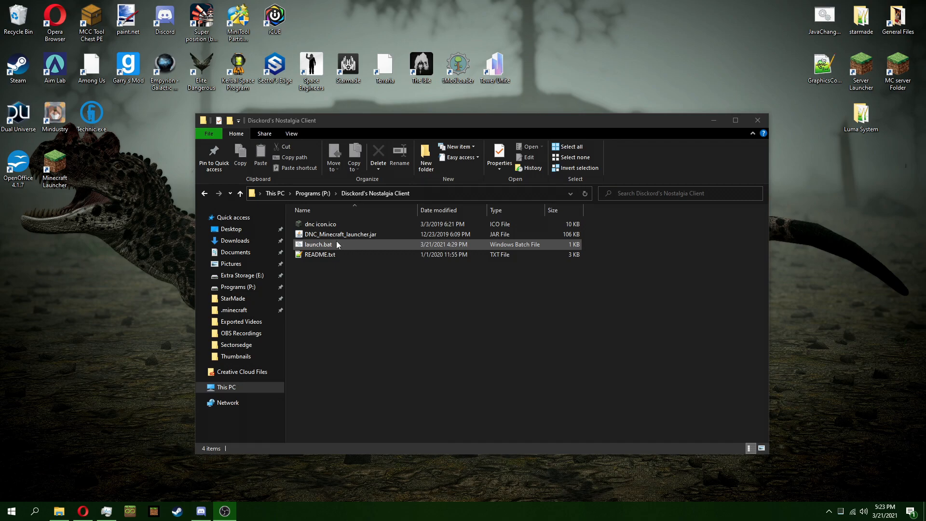
left_click(355, 294)
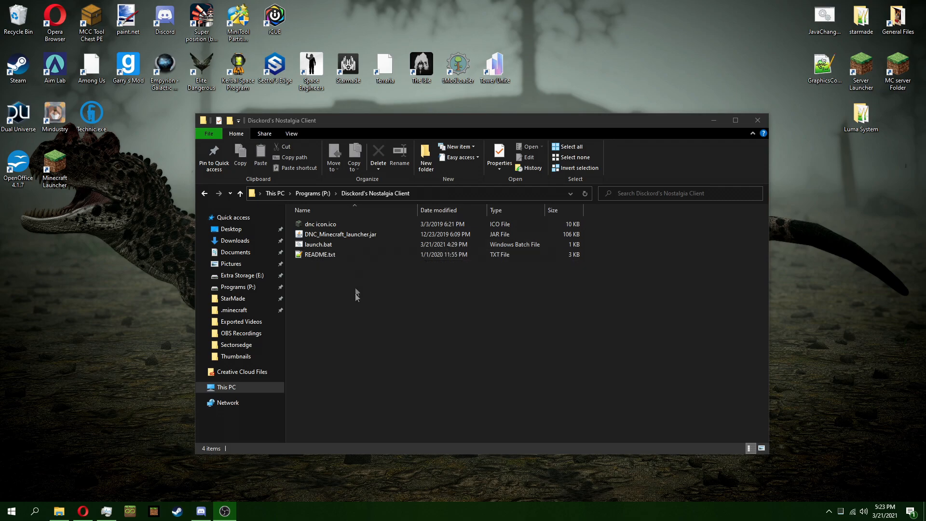
double_click(318, 244)
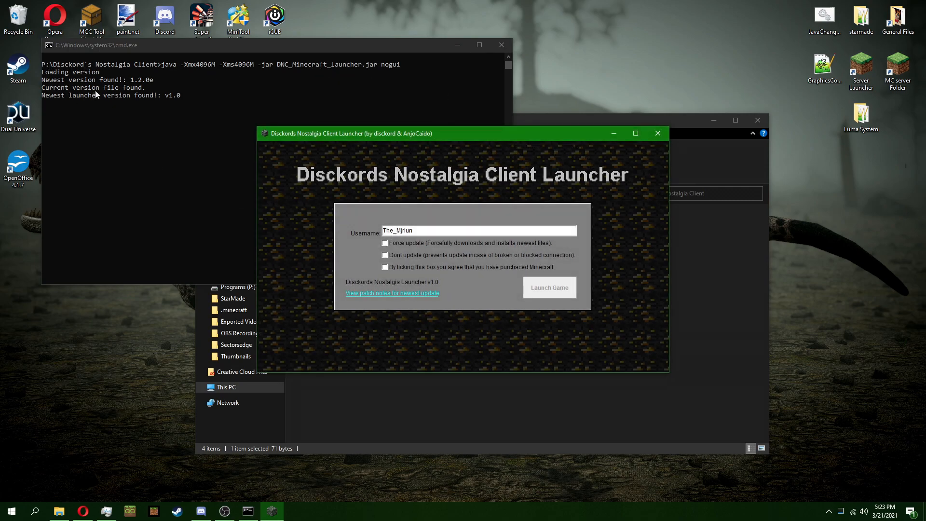
left_click(385, 266)
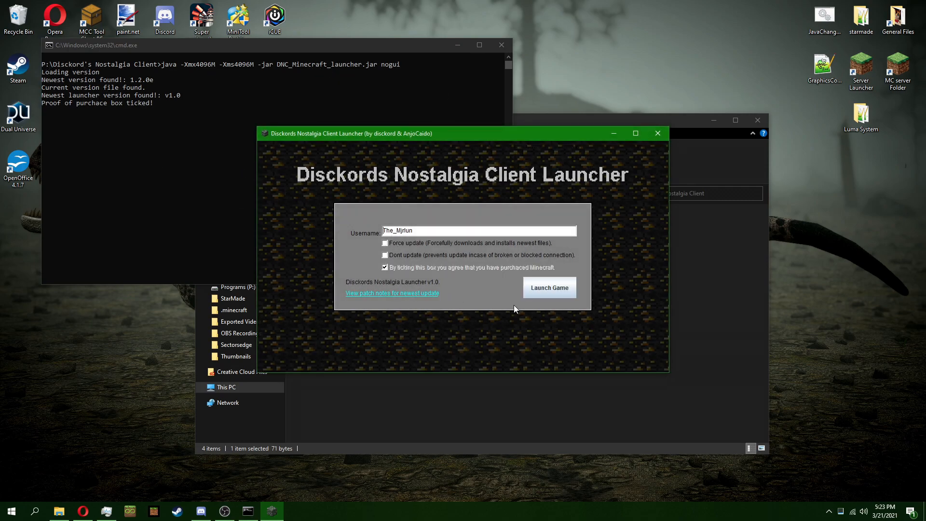
left_click(549, 288)
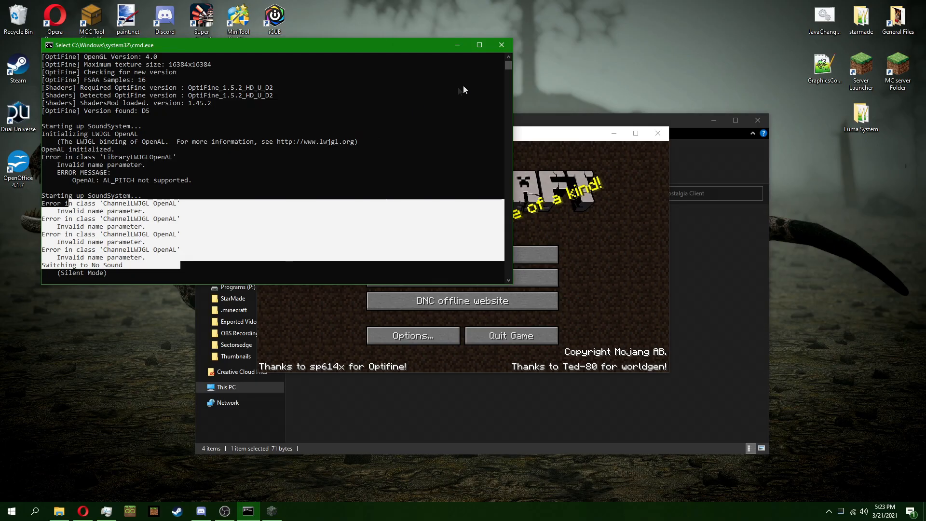
mouse_move(153, 190)
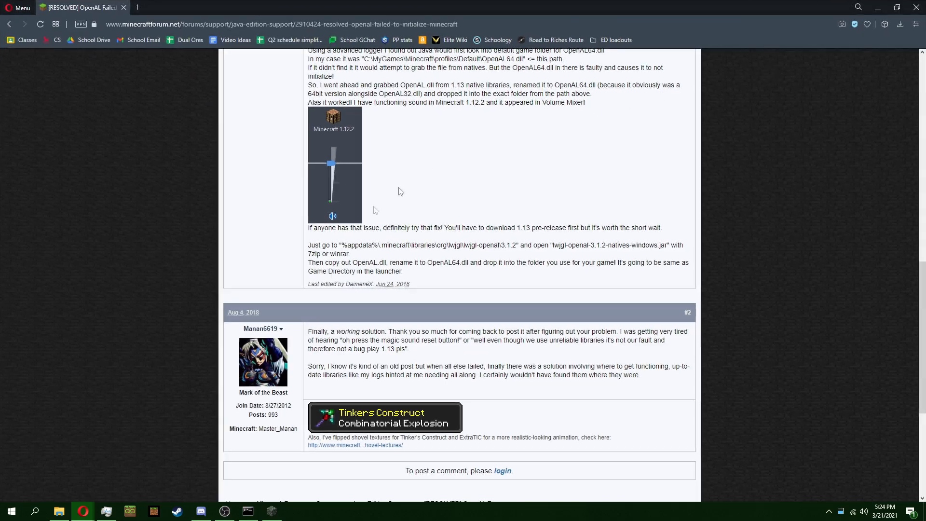
Scroll through the resolved OpenAL forum thread's solution post.
scroll("up", 3)
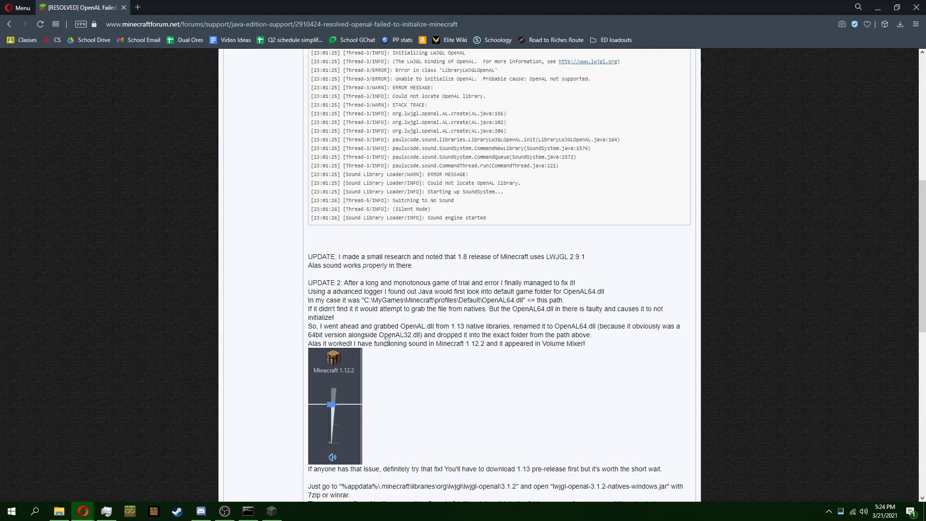
scroll("down", 3)
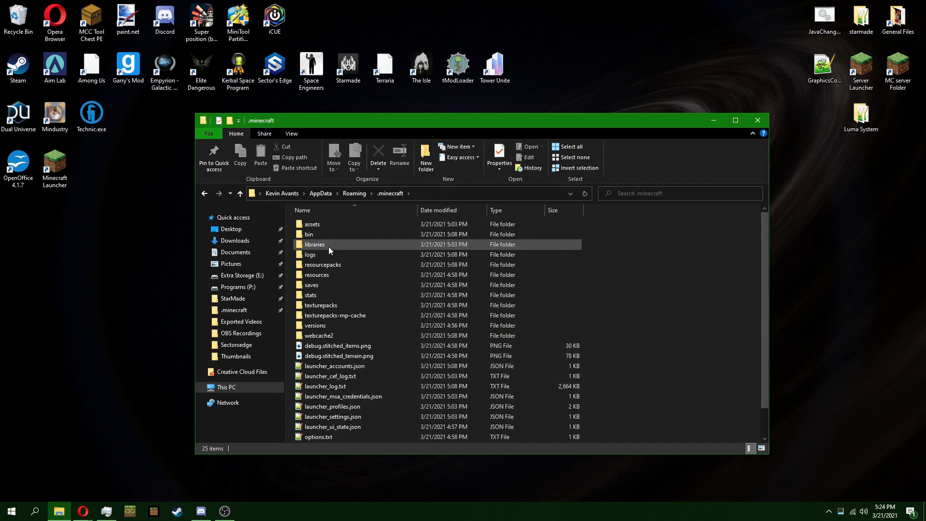
mouse_move(331, 245)
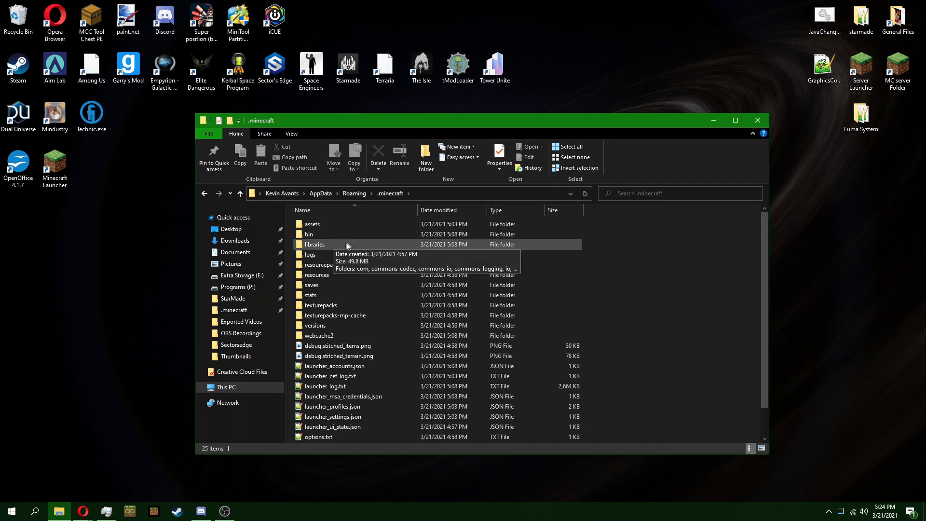
mouse_move(367, 244)
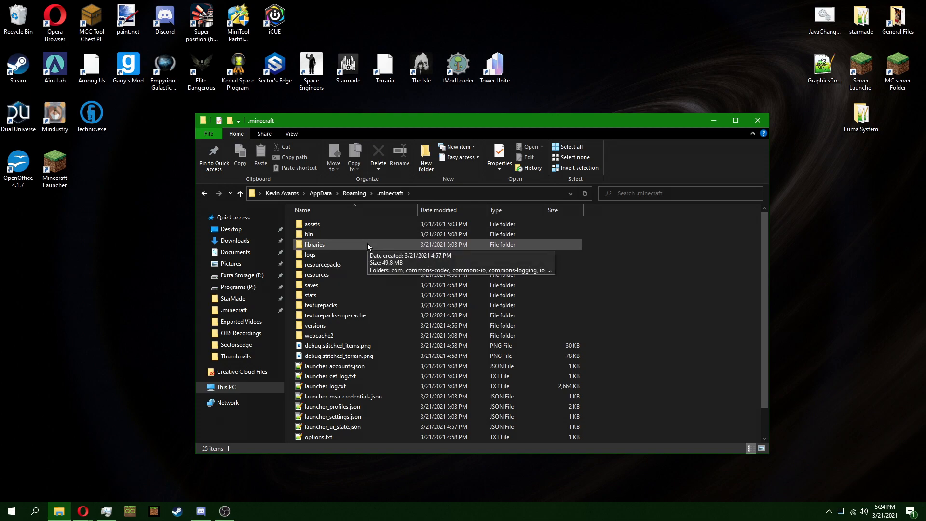
mouse_move(346, 245)
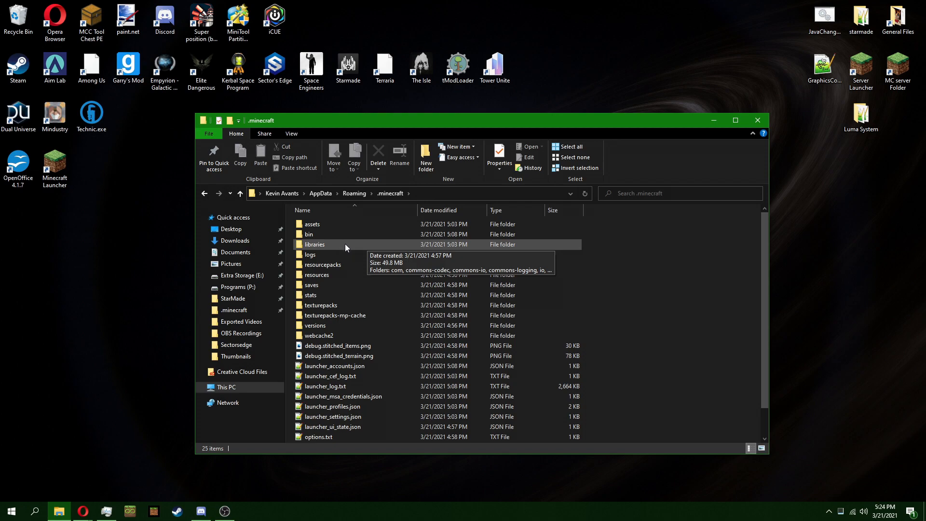
mouse_move(343, 244)
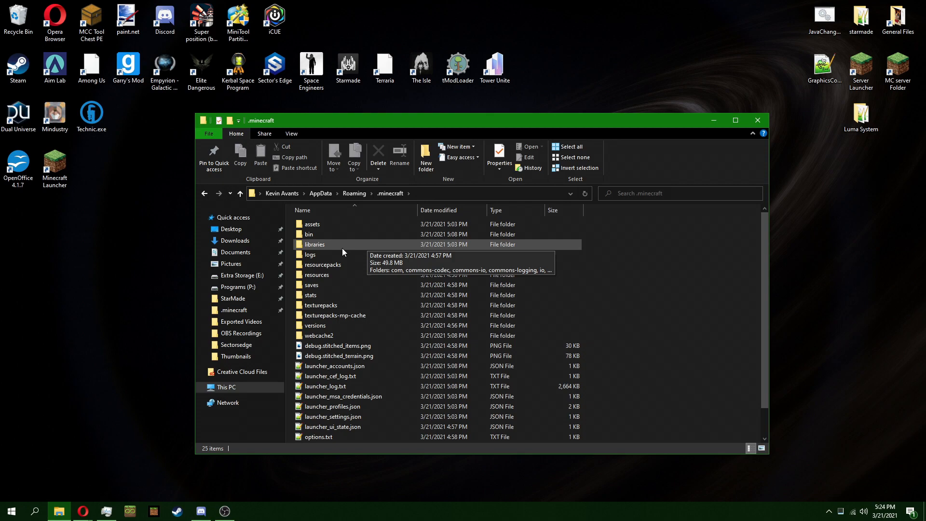
Drill down through libraries > org > lwjgl > lwjgl-openal into the 3.2.2 folder.
double_click(315, 244)
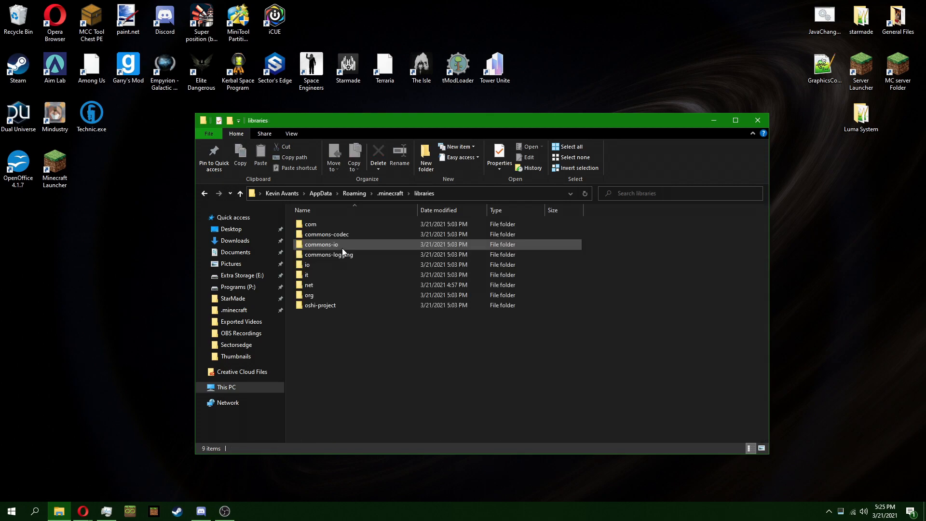
double_click(309, 294)
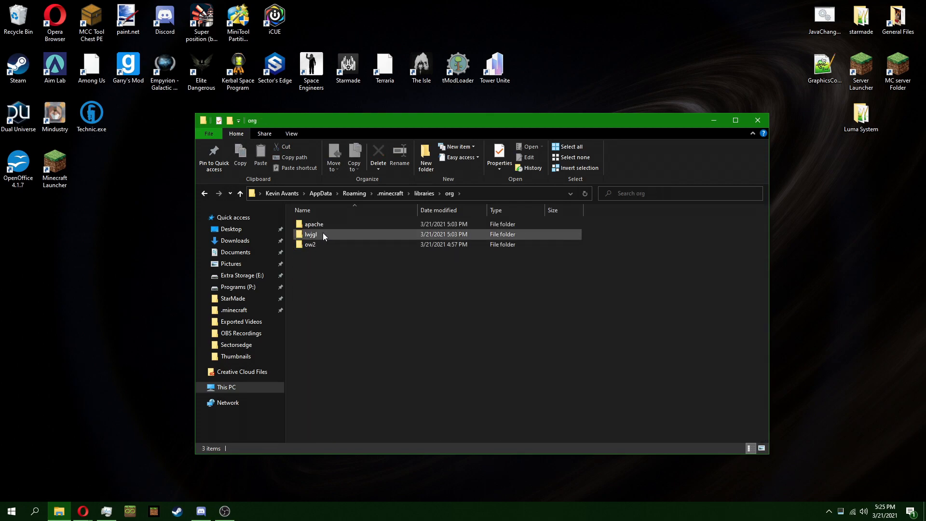
double_click(310, 234)
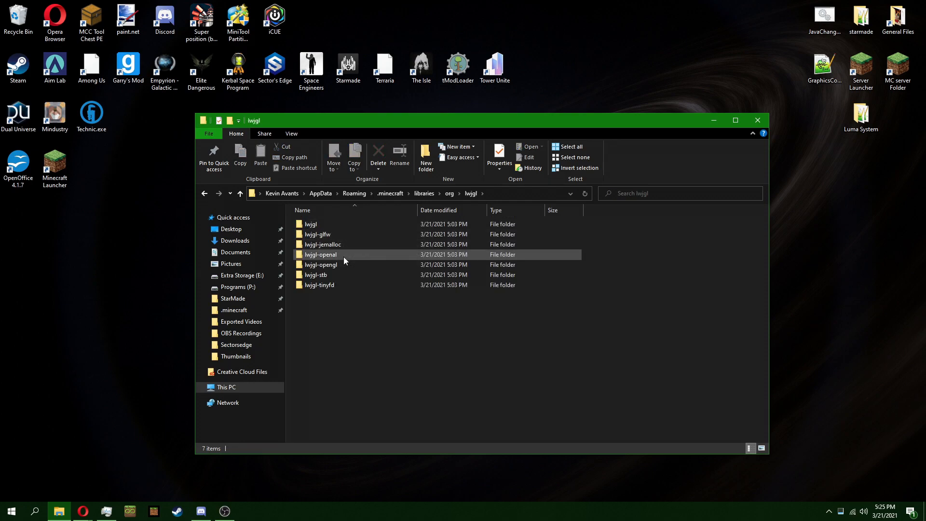
double_click(320, 255)
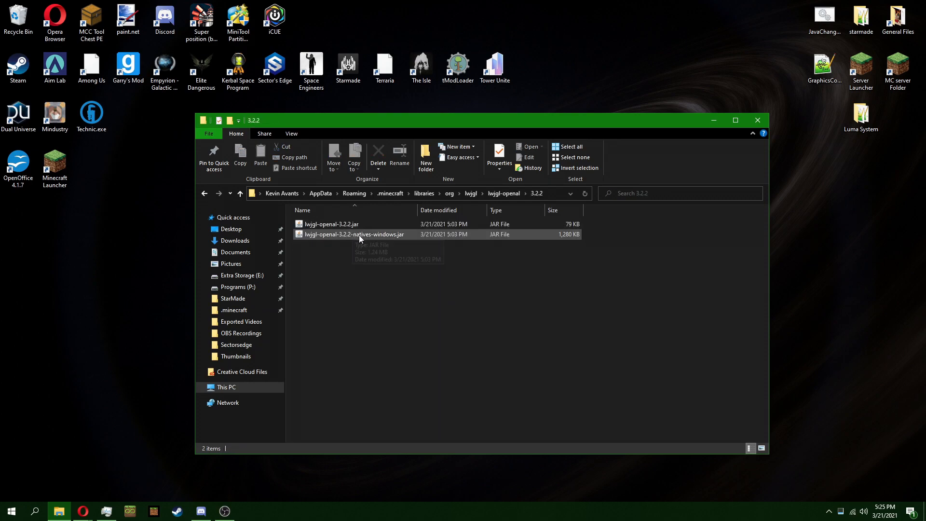
Open lwjgl-openal-3.2.2.jar as an archive with 7-Zip File Manager.
right_click(331, 224)
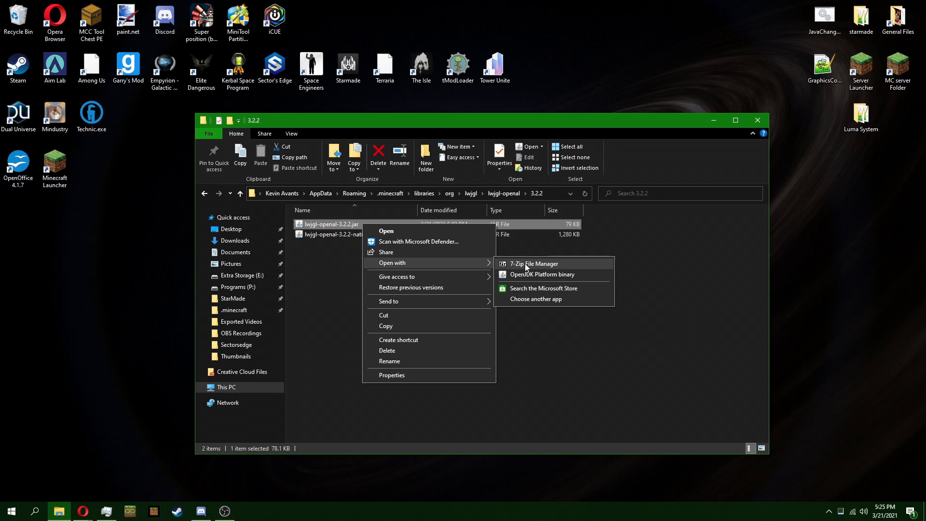
left_click(532, 264)
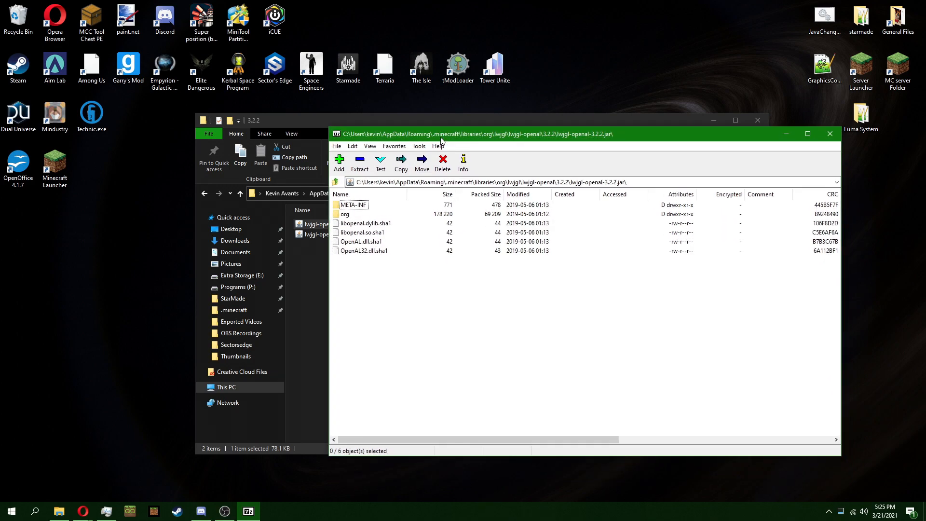
Select OpenAL.dll.sha1 and OpenAL32.dll.sha1 in the jar and drag them to the desktop.
left_click(361, 232)
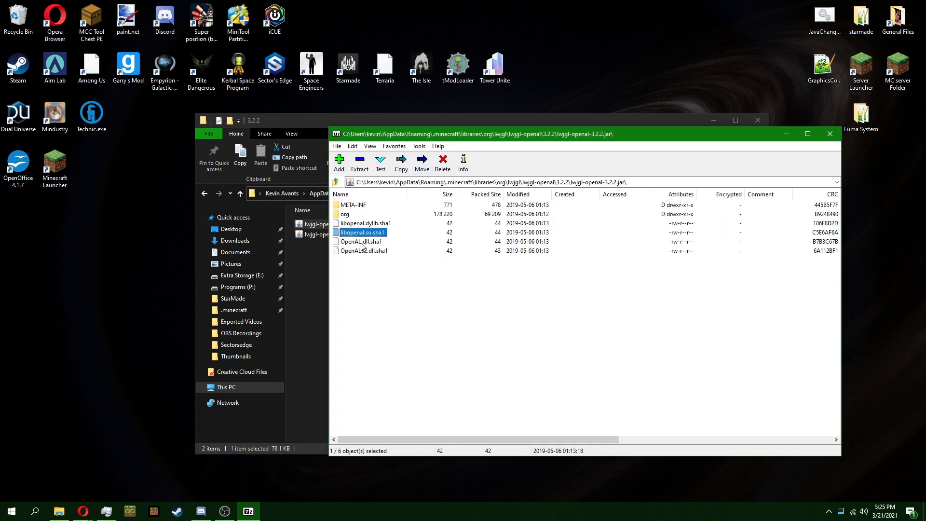
left_click(365, 250)
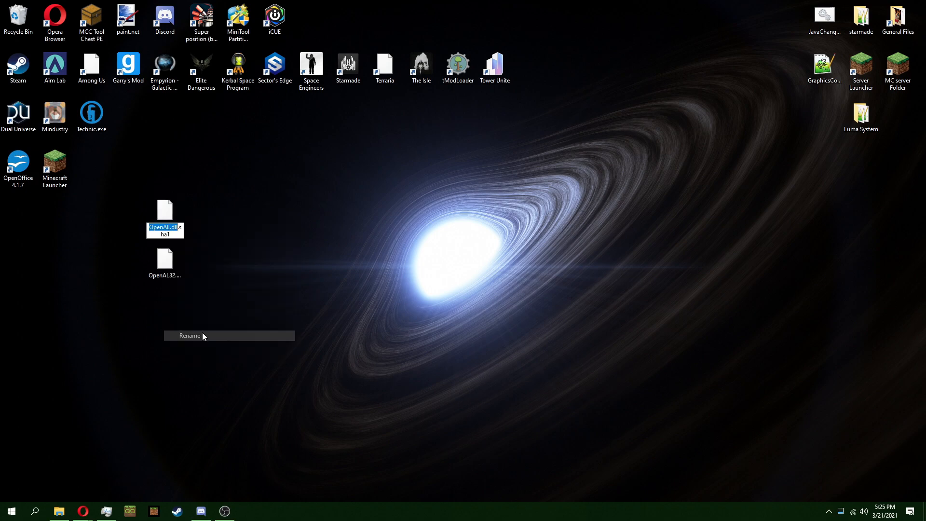
Rename the checksum files to OpenAL64.dll and OpenAL32.dll, accepting the extension change, and group them.
left_click(189, 335)
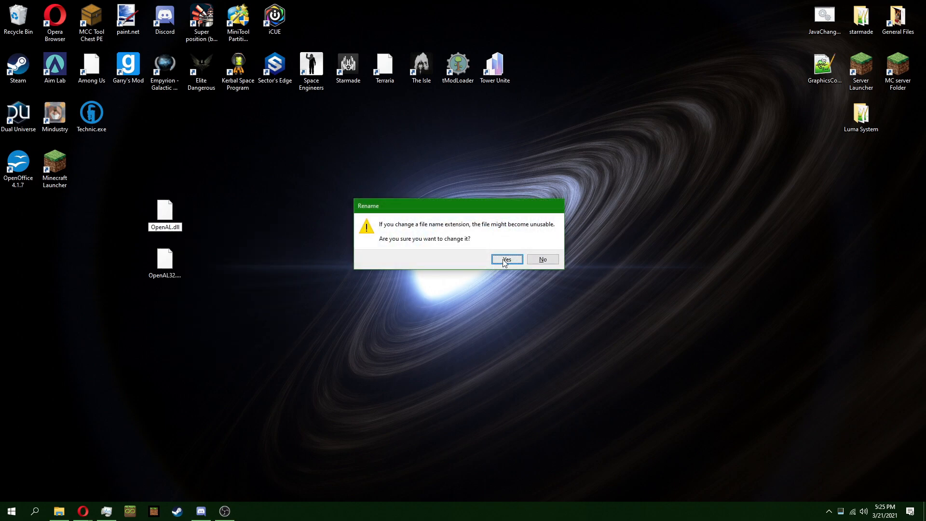
left_click(506, 259)
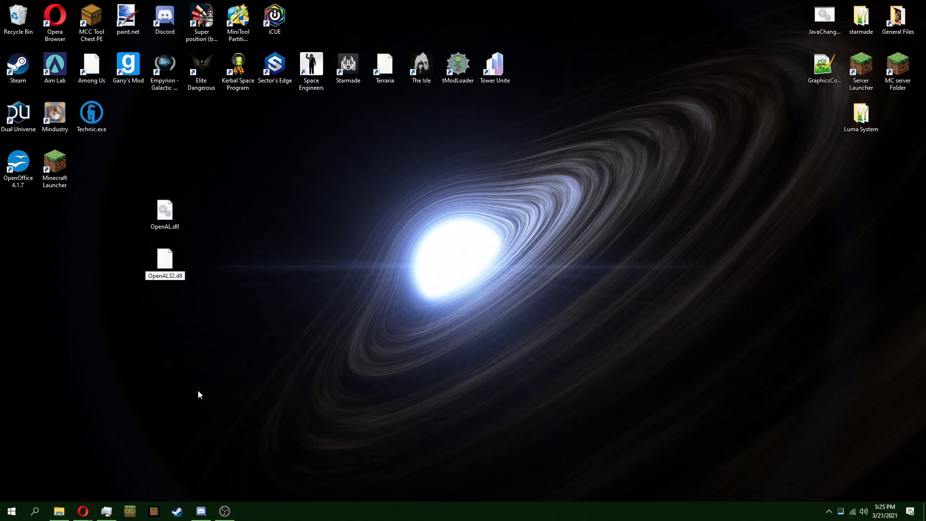
left_click(164, 263)
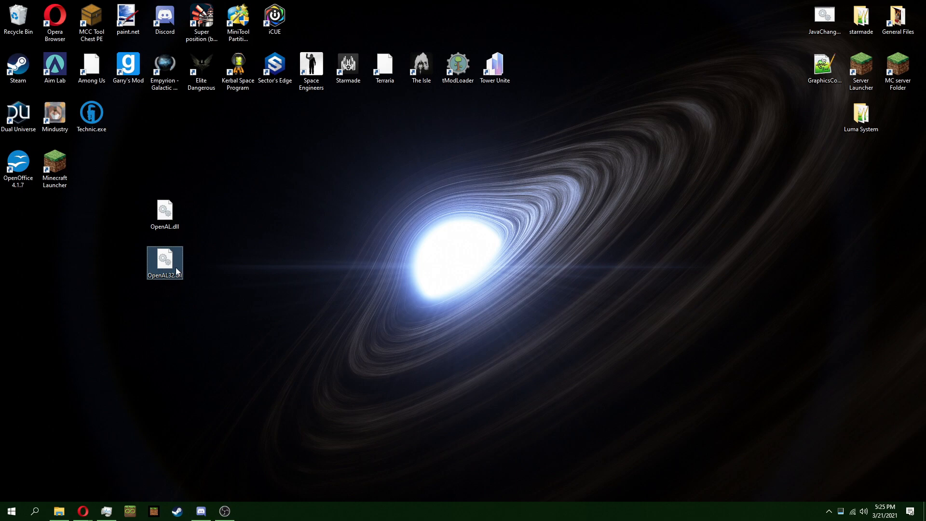
left_click_drag(164, 263, 274, 214)
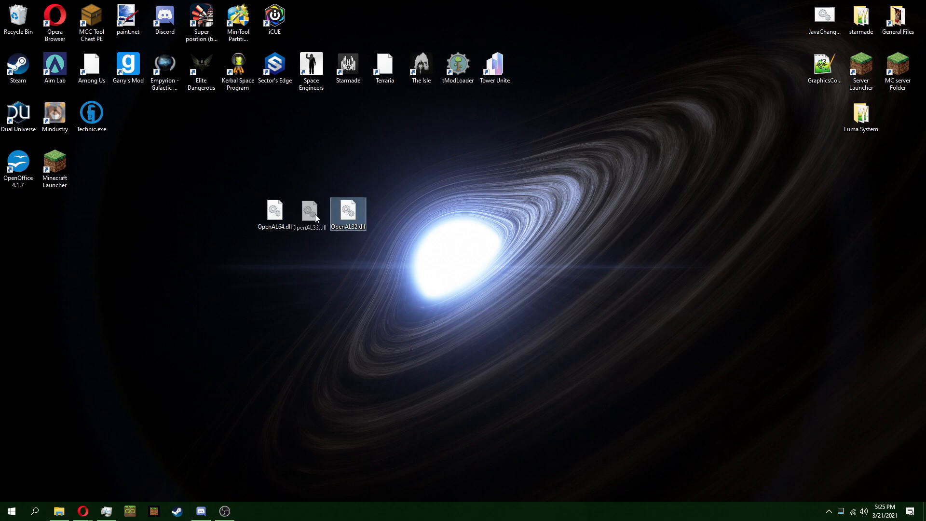
left_click(58, 510)
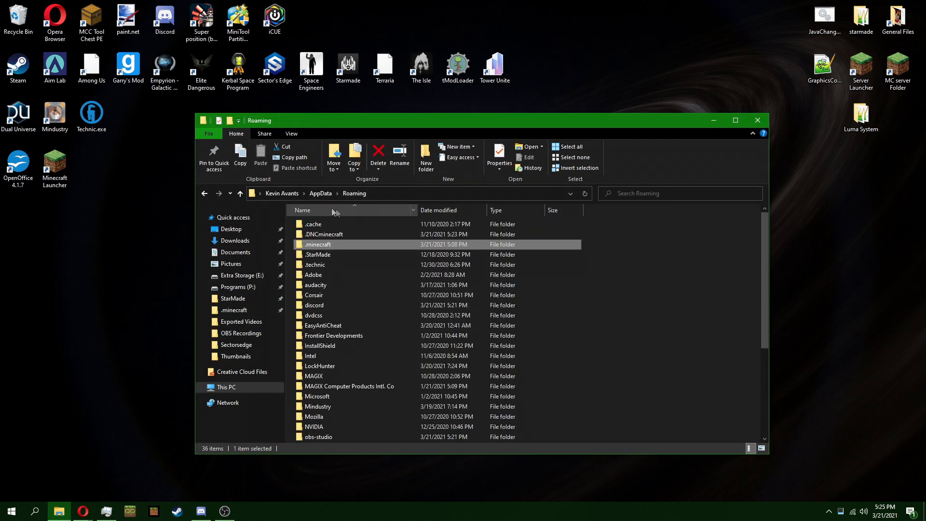
Open .DNCminecraft > bin > natives and select its existing OpenAL32.dll and OpenAL64.dll.
double_click(324, 234)
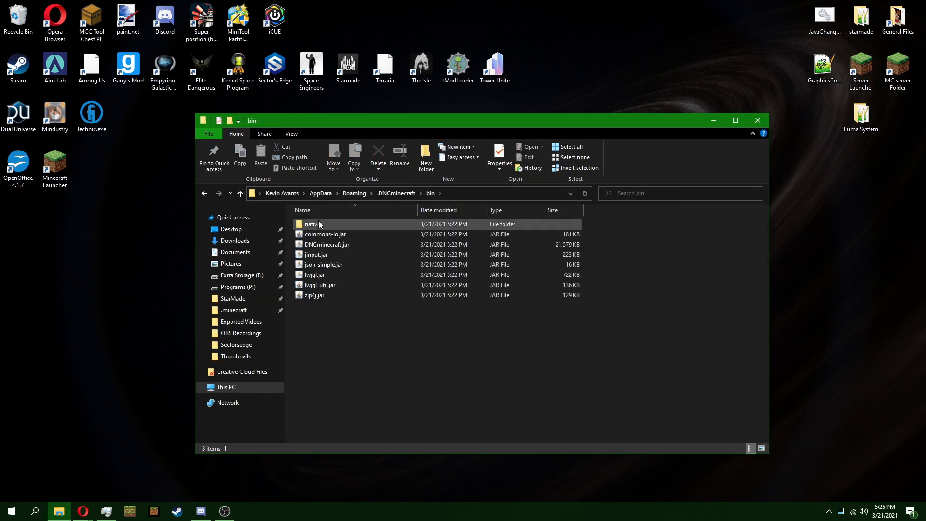
double_click(312, 224)
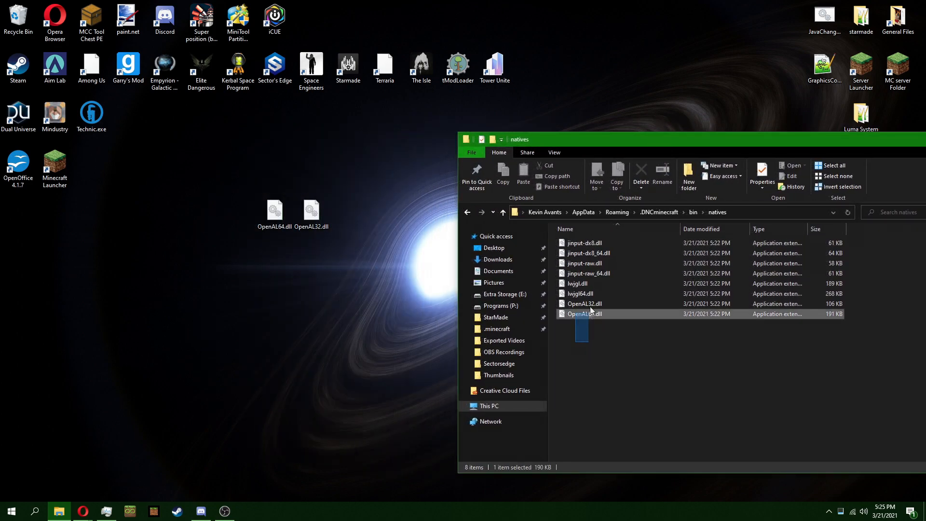
left_click(584, 302)
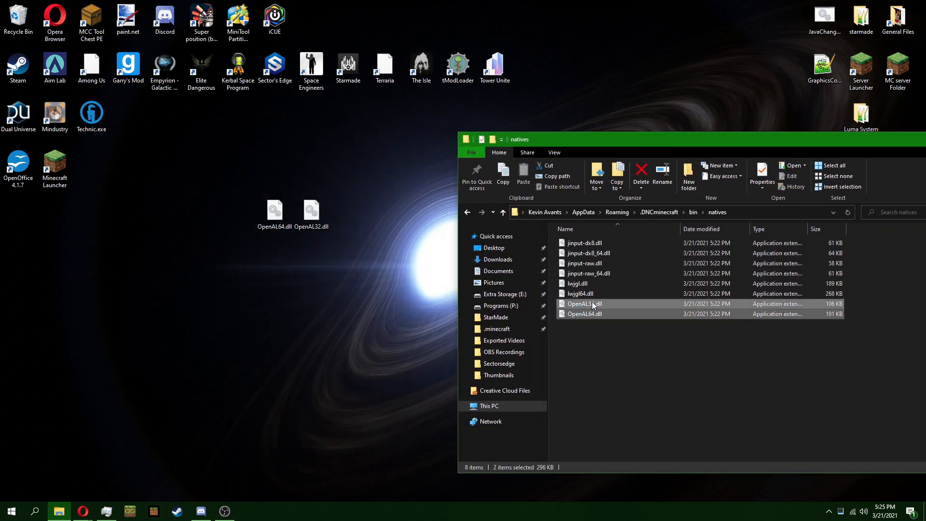
mouse_move(594, 305)
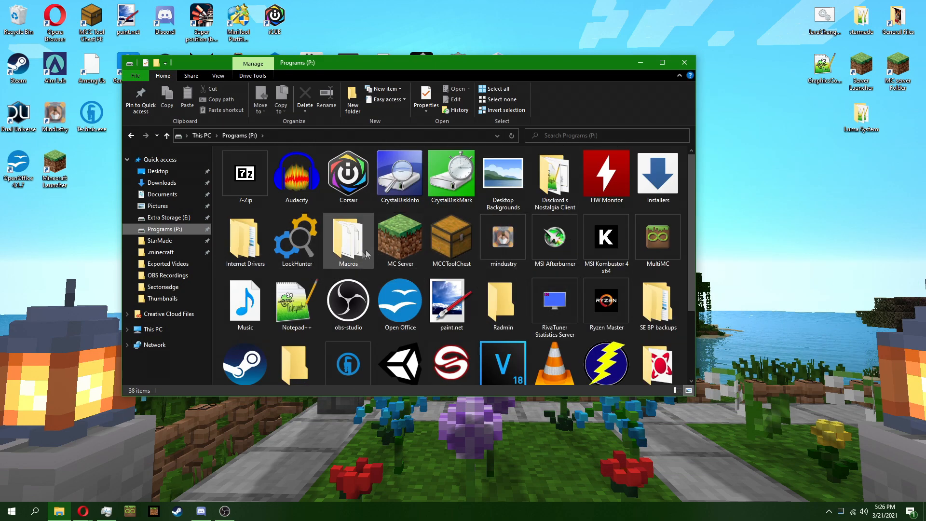
Open the Disckord's Nostalgia Client folder on Programs (P:) and run launch.bat.
double_click(553, 173)
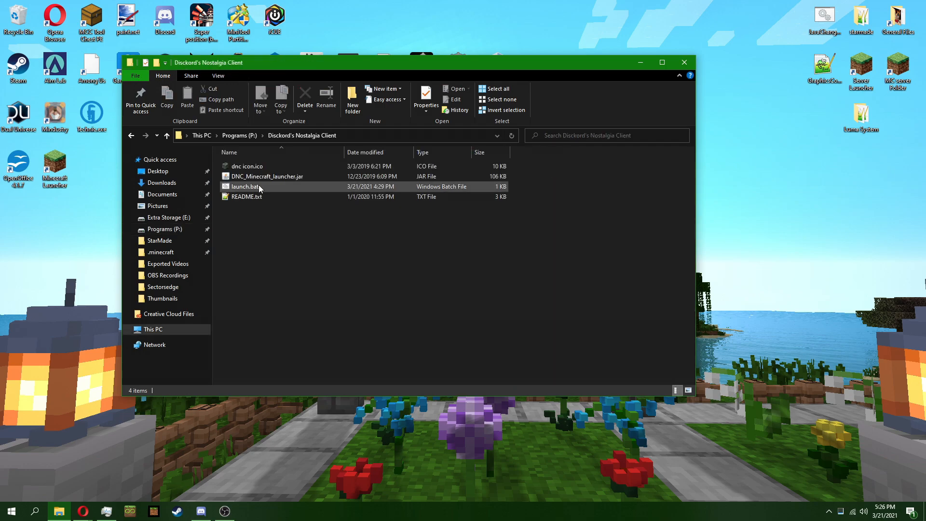
double_click(245, 186)
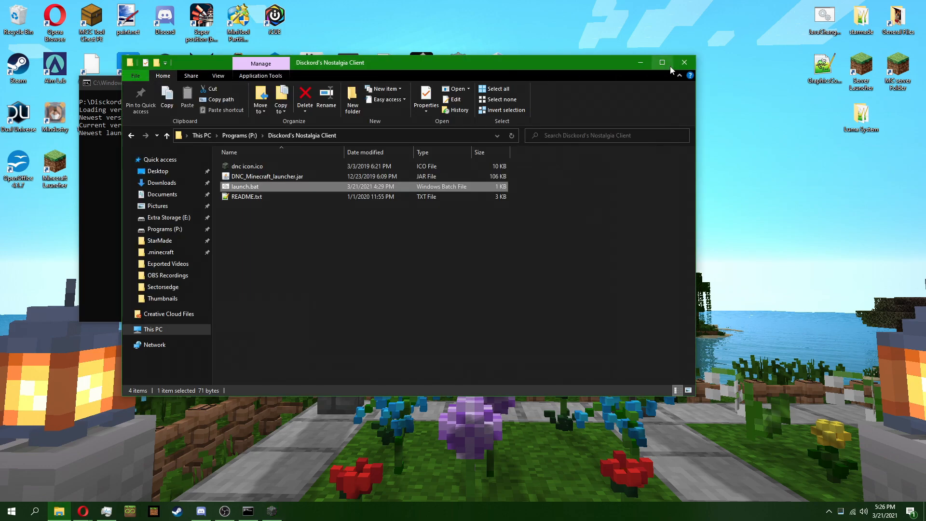
double_click(244, 186)
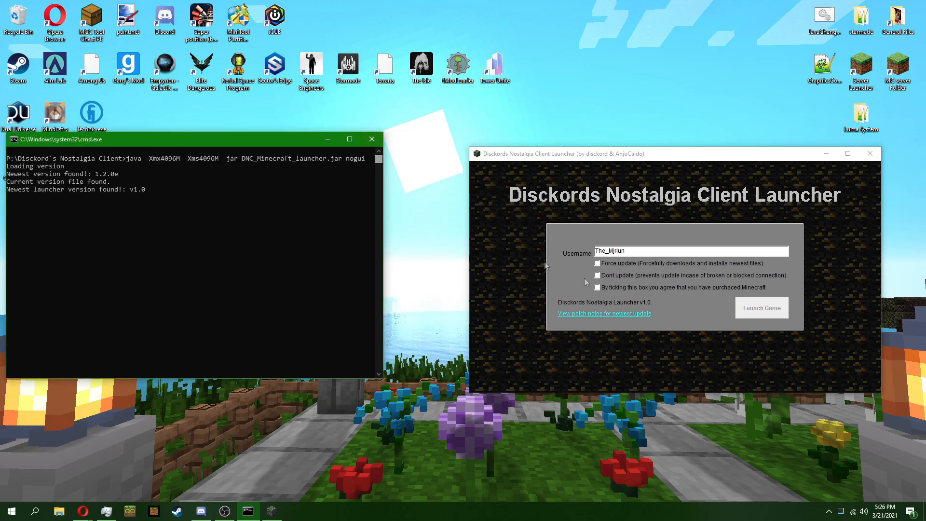
Tick the purchase agreement and launch the game, reaching the title menu with OpenAL initialized.
left_click(597, 288)
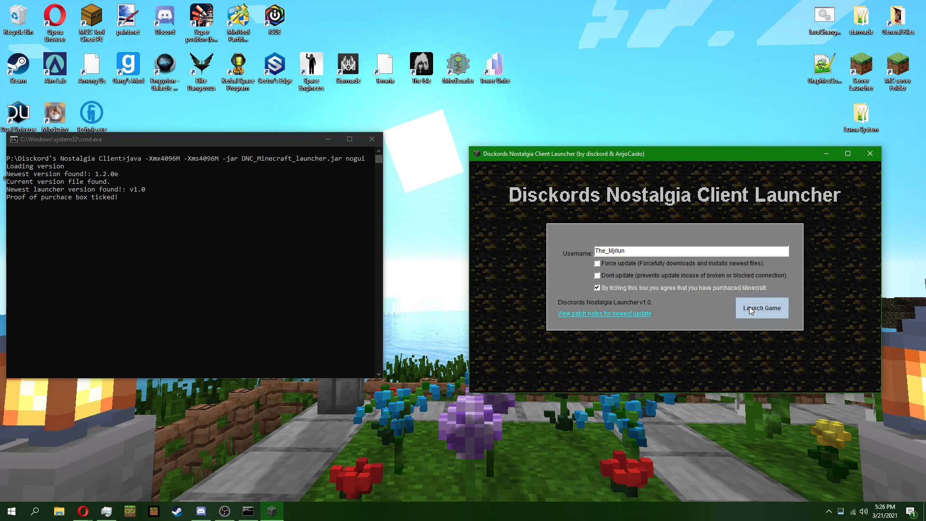
left_click(761, 308)
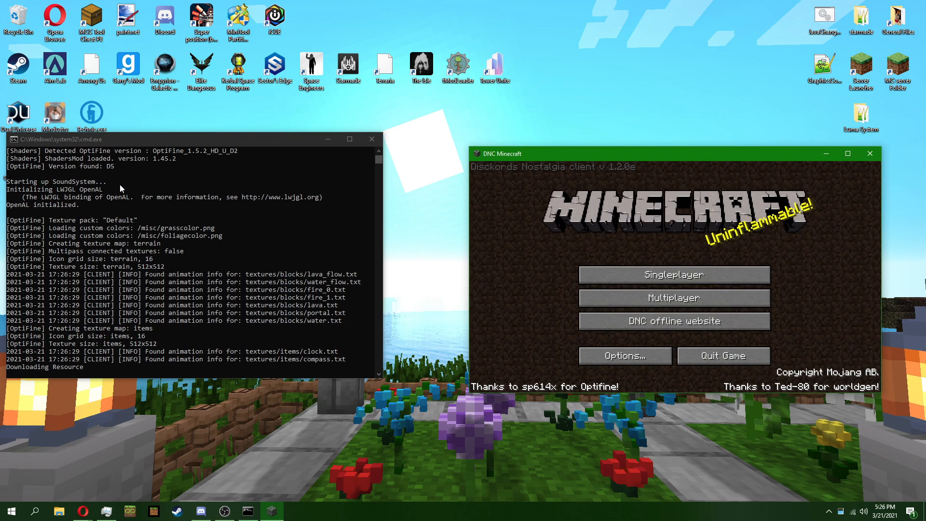
mouse_move(9, 184)
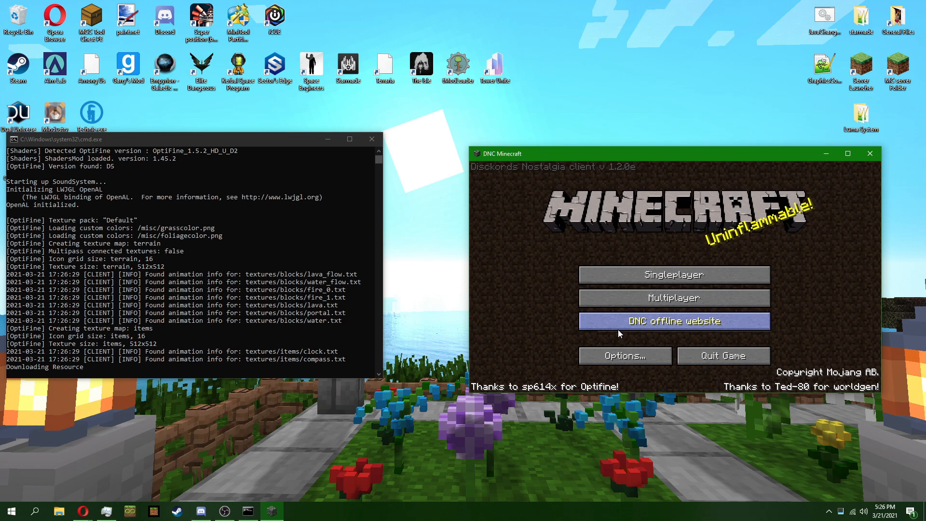
mouse_move(561, 348)
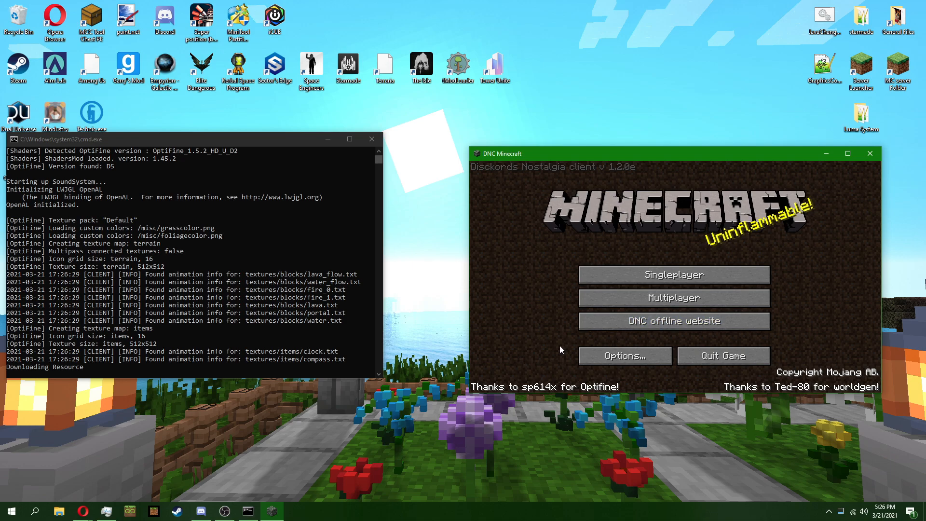